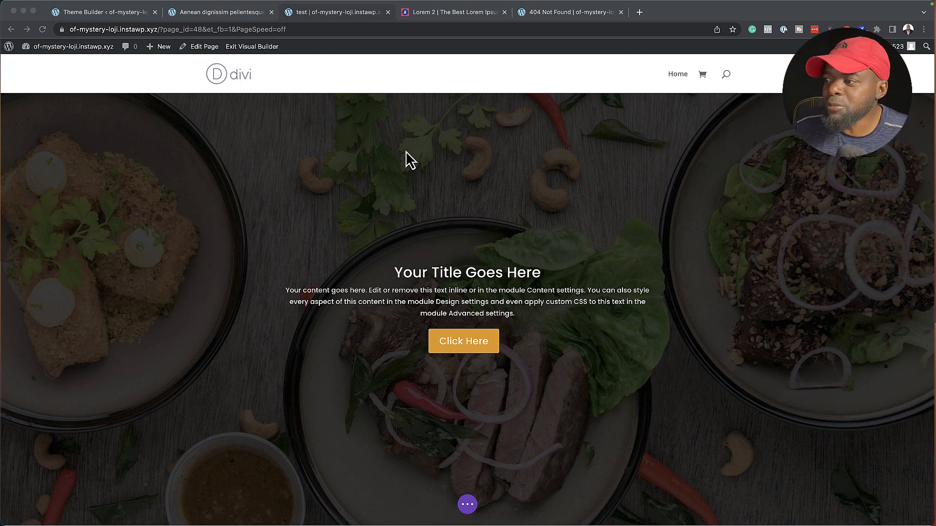
# Step: Expand the builder bar and bring up the hero section's settings panel
pyautogui.scroll(-3)
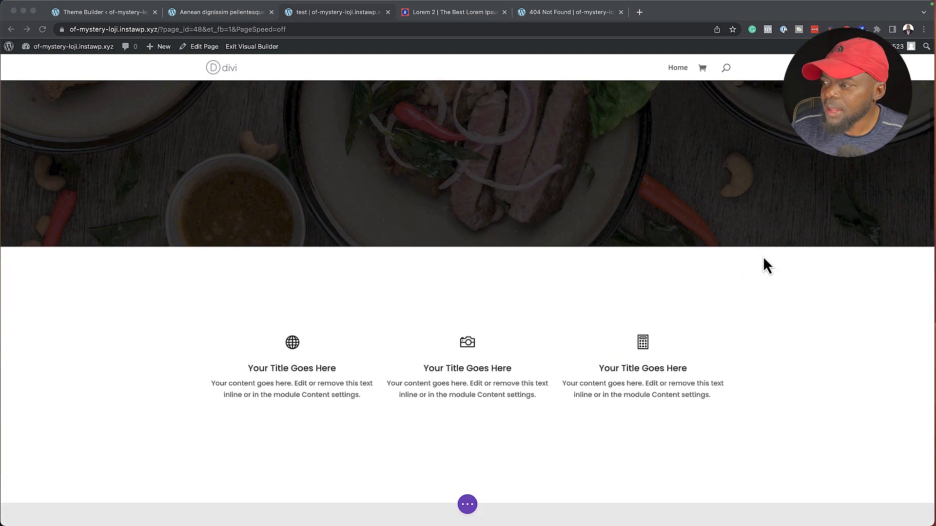
pyautogui.scroll(-3)
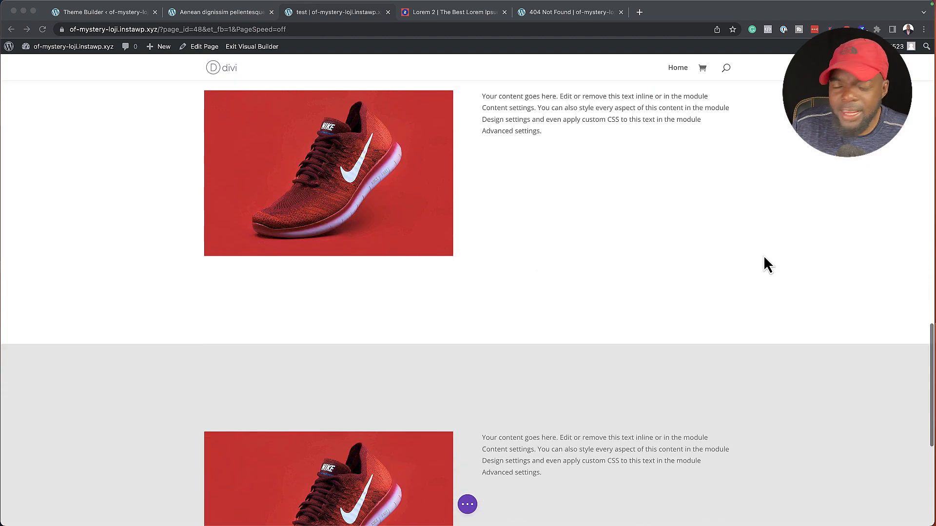
pyautogui.scroll(-3)
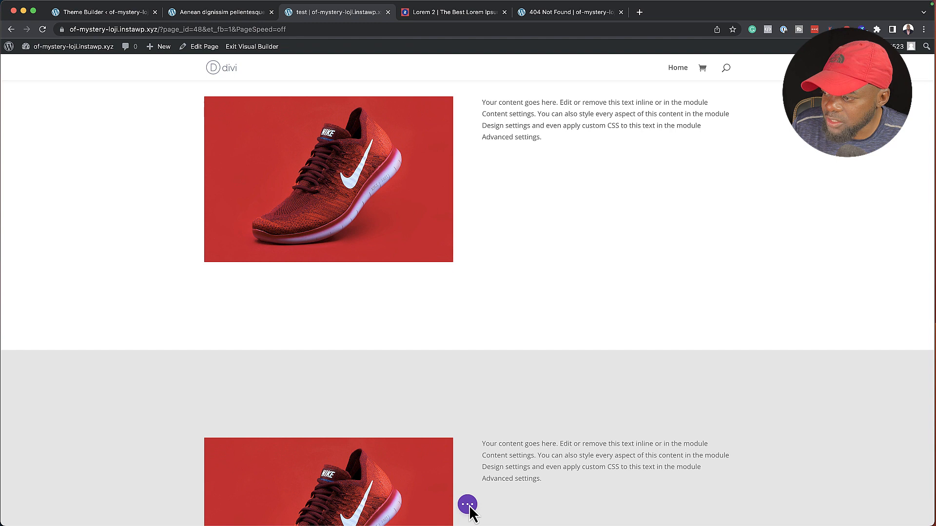
pyautogui.click(467, 505)
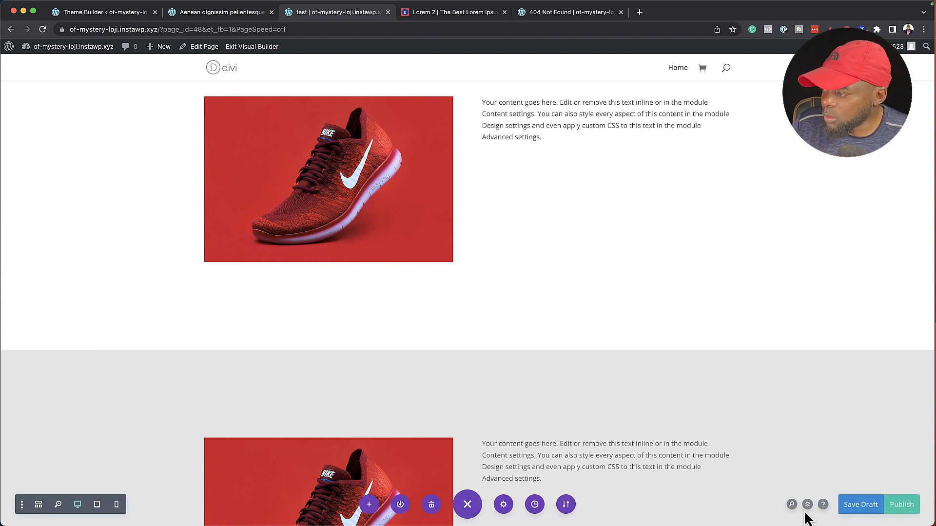
pyautogui.click(807, 504)
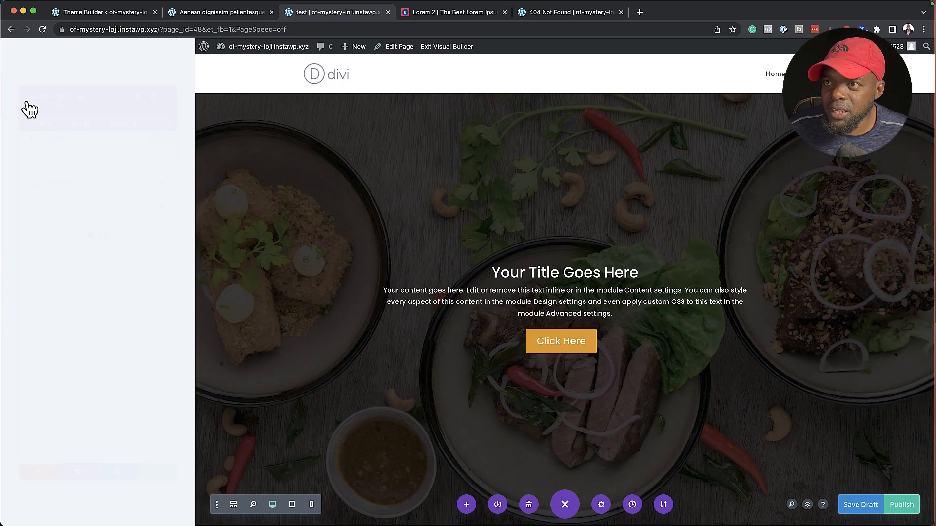
# Step: Enter 'Main Hero' as the hero section's admin label and save the settings
pyautogui.click(600, 505)
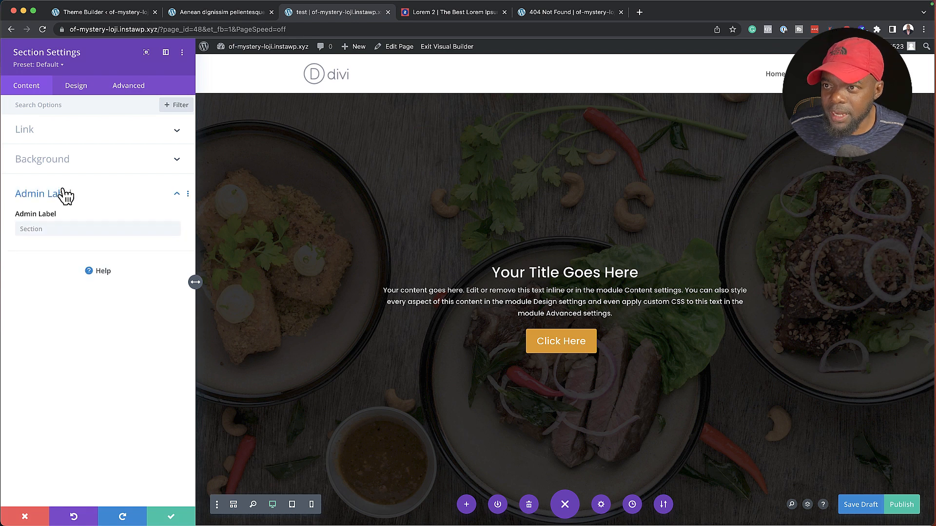
pyautogui.write('M')
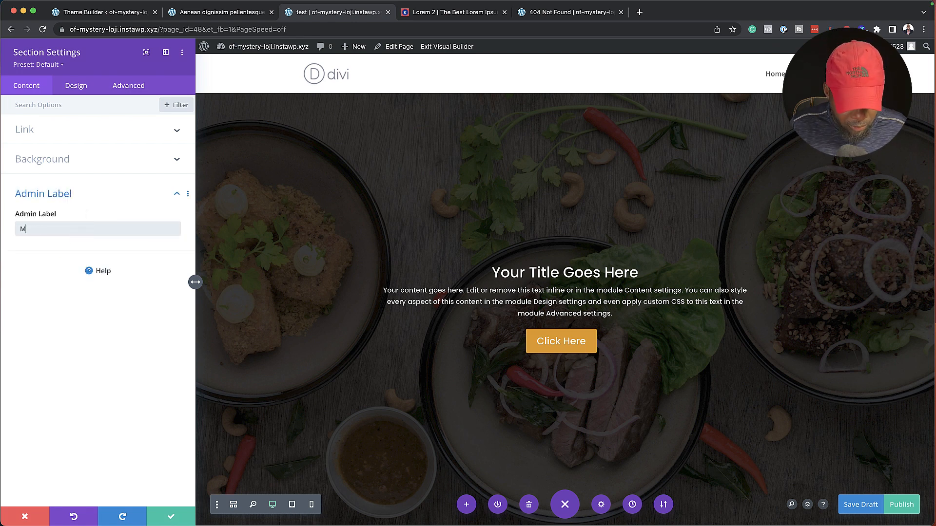
pyautogui.write('ain Her')
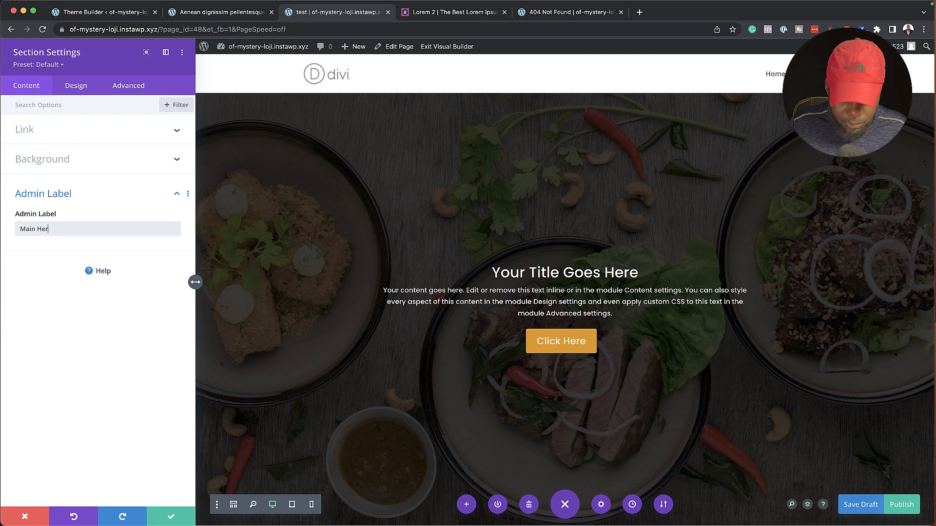
pyautogui.write('o')
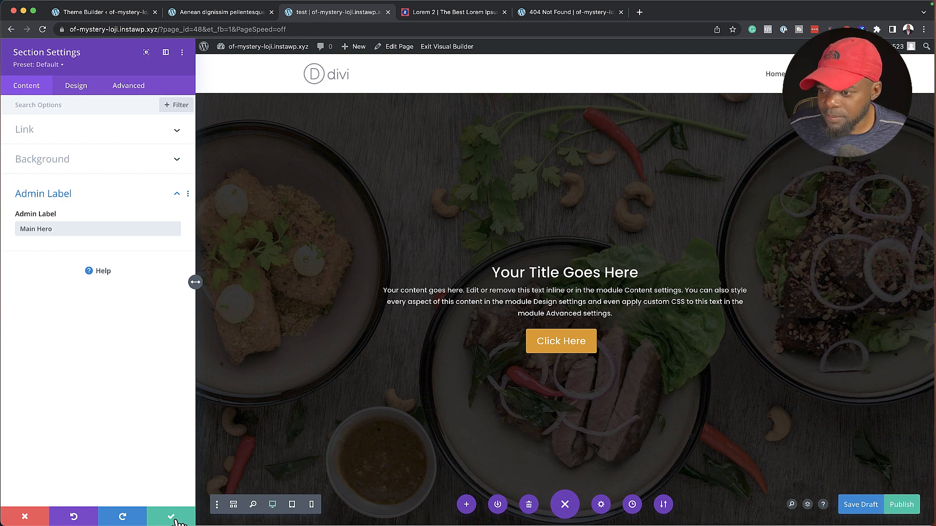
pyautogui.click(170, 516)
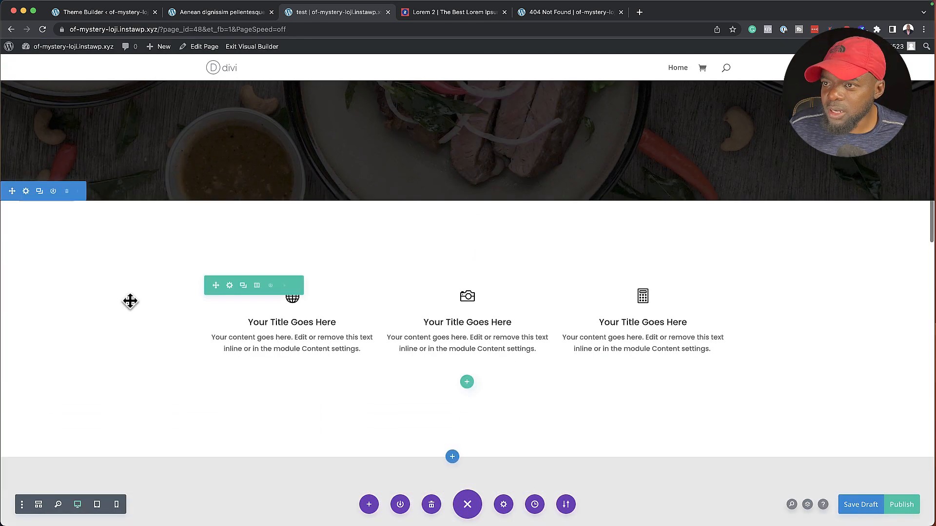
# Step: Label the three-blurb section 'Features' in its admin label and save
pyautogui.click(26, 191)
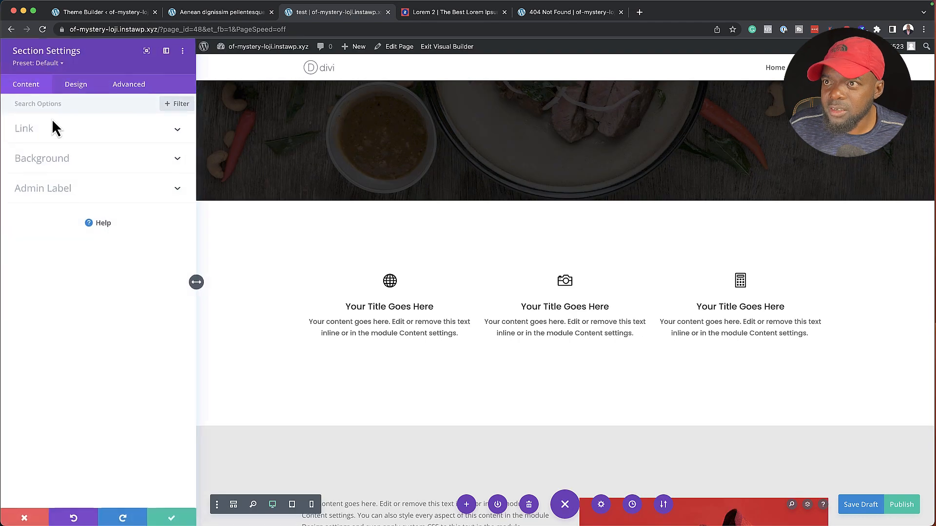
pyautogui.click(43, 188)
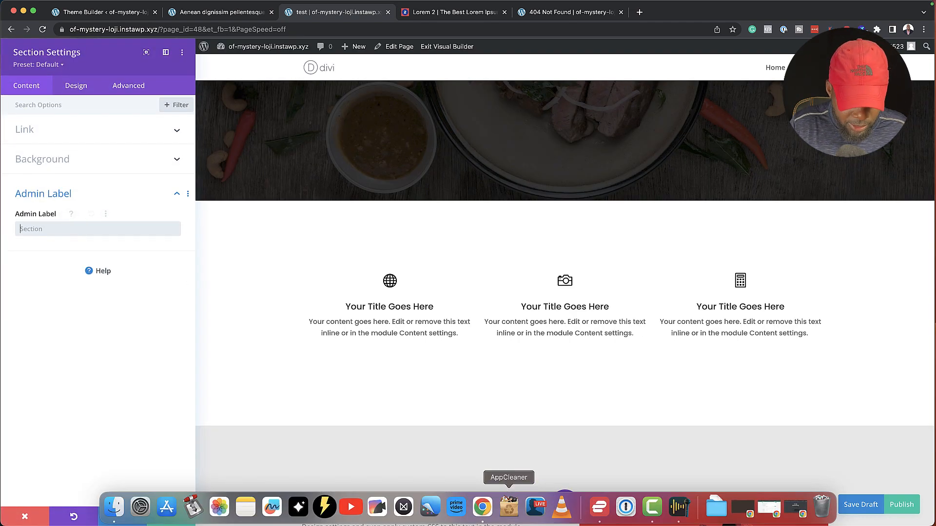
pyautogui.write('Features')
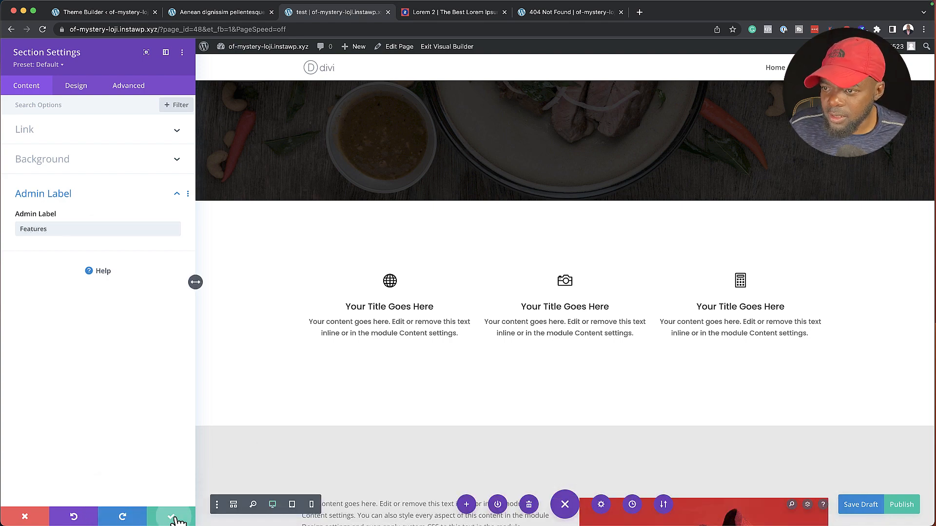
pyautogui.click(172, 516)
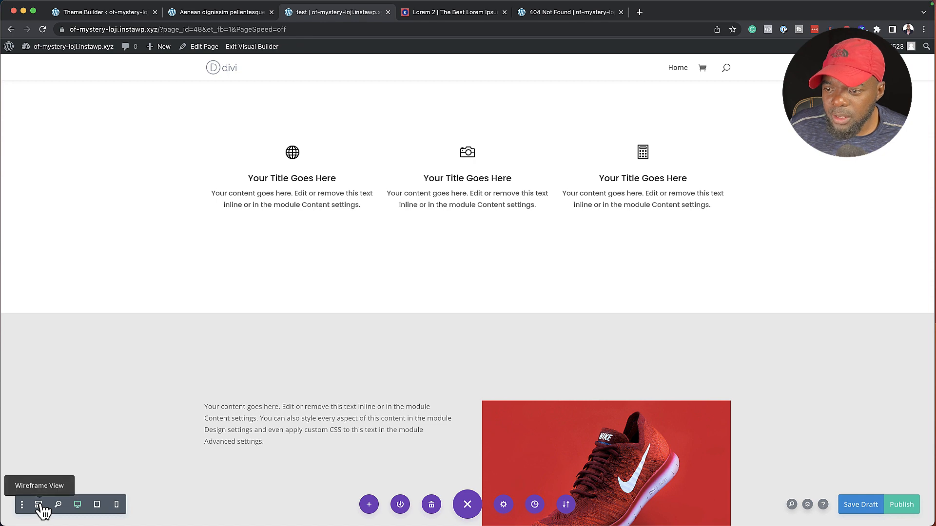
pyautogui.click(38, 504)
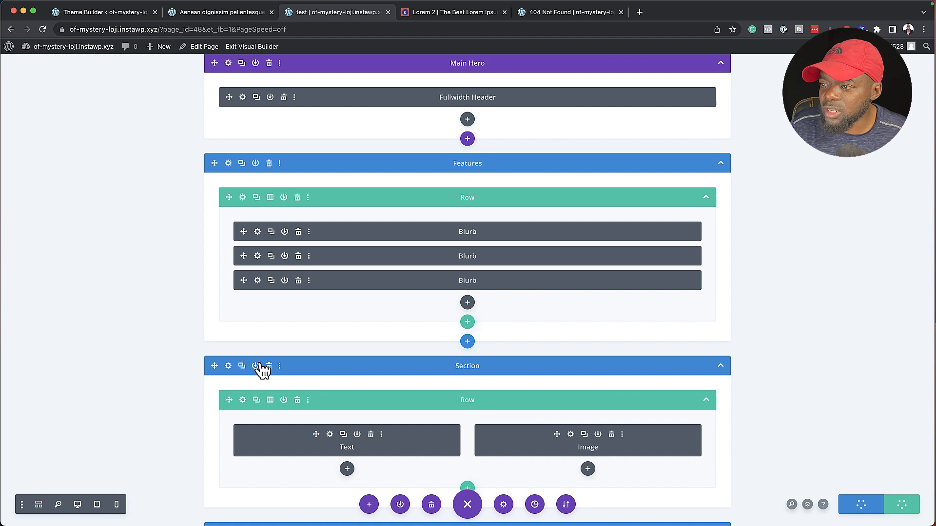
pyautogui.moveTo(437, 374)
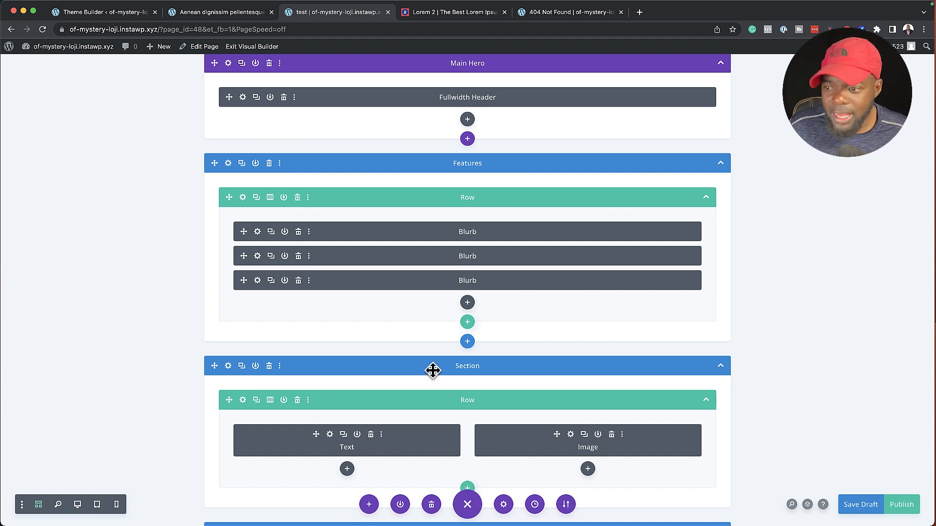
pyautogui.moveTo(471, 398)
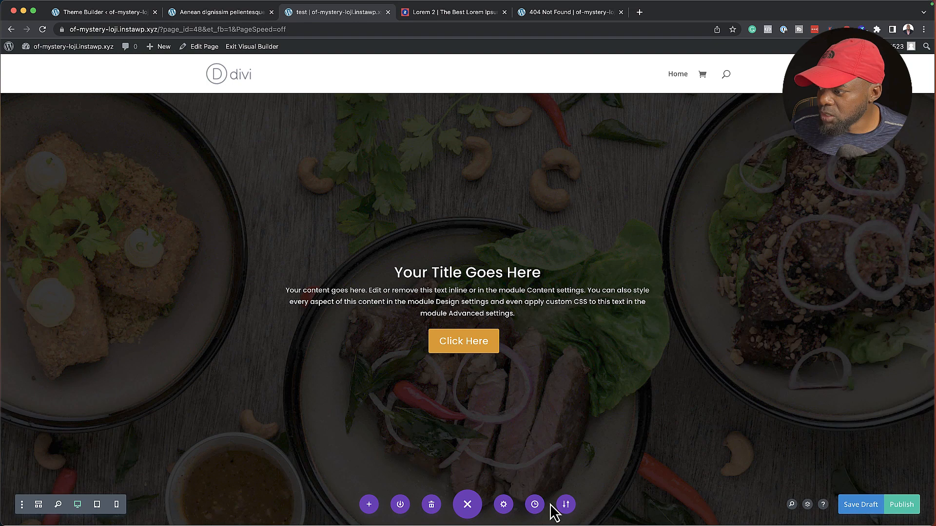
# Step: Show the Layers panel listing Main Hero, Features and three unnamed sections
pyautogui.click(807, 505)
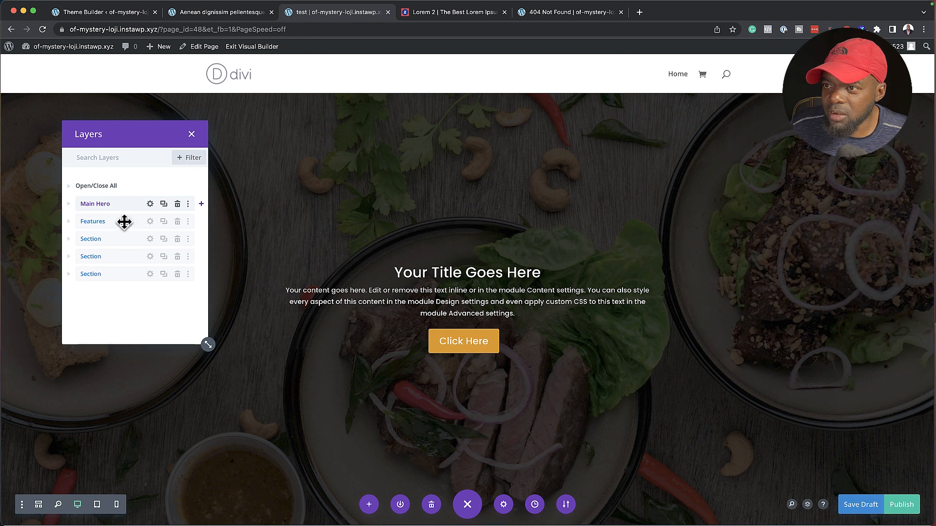
pyautogui.moveTo(125, 222)
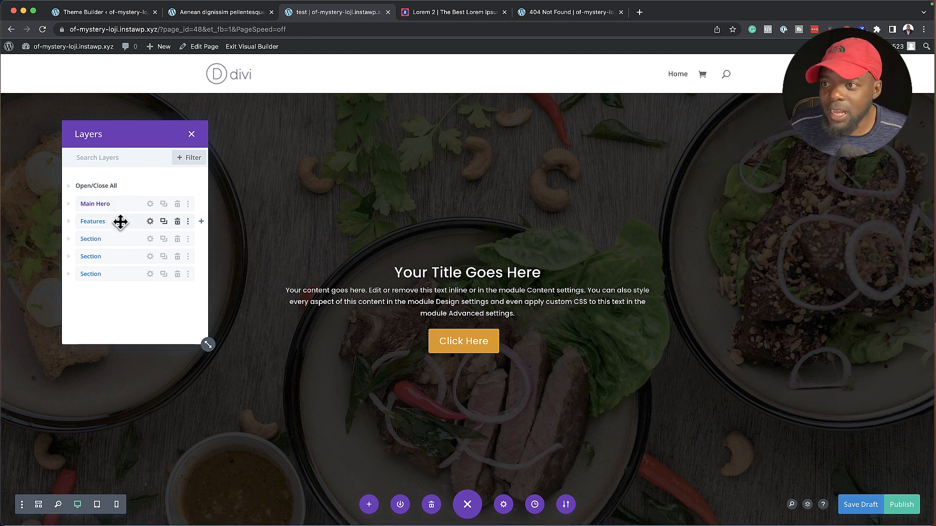